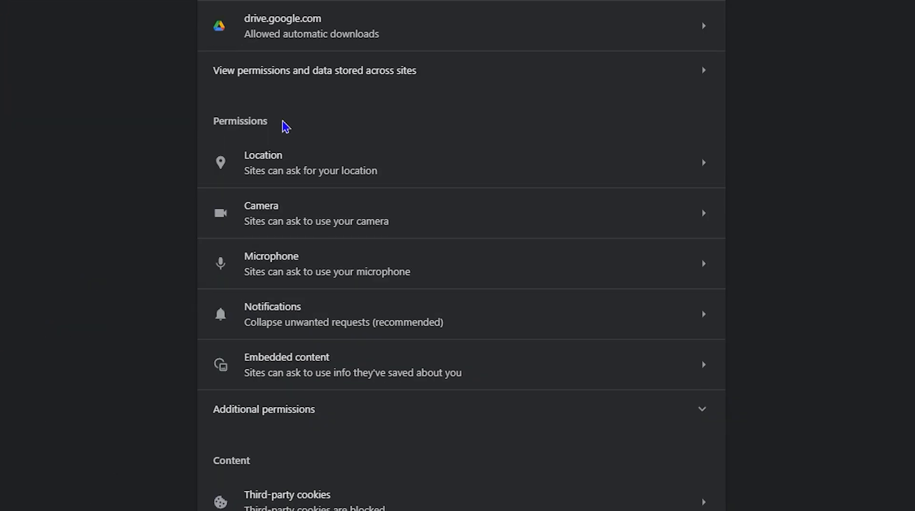
Open the Camera permission page from the Site settings Permissions list
click(280, 213)
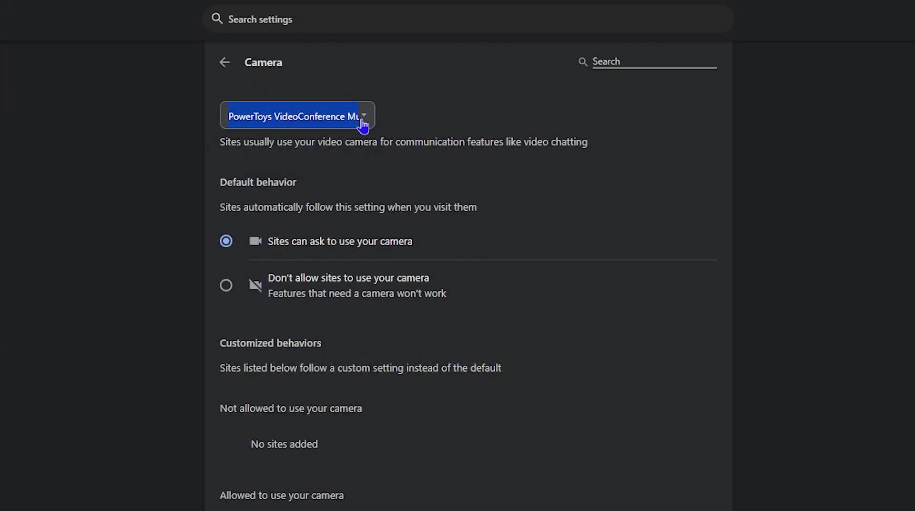
click(226, 285)
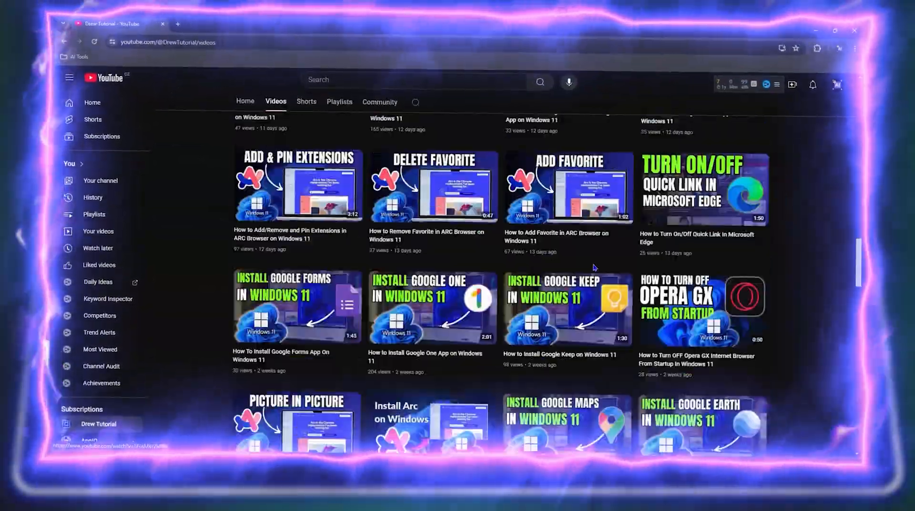
click(303, 104)
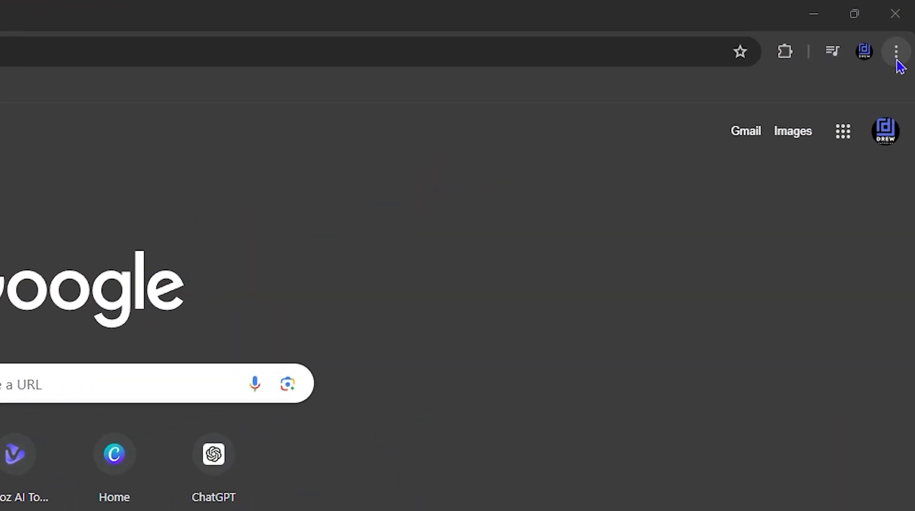
Navigate via the Chrome menu to Privacy and security > Site settings and reveal the Permissions list
click(895, 51)
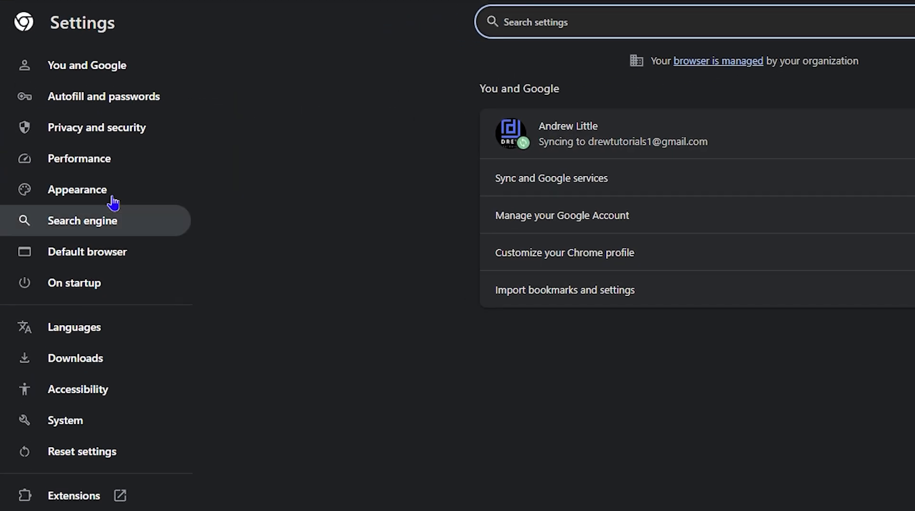
click(97, 127)
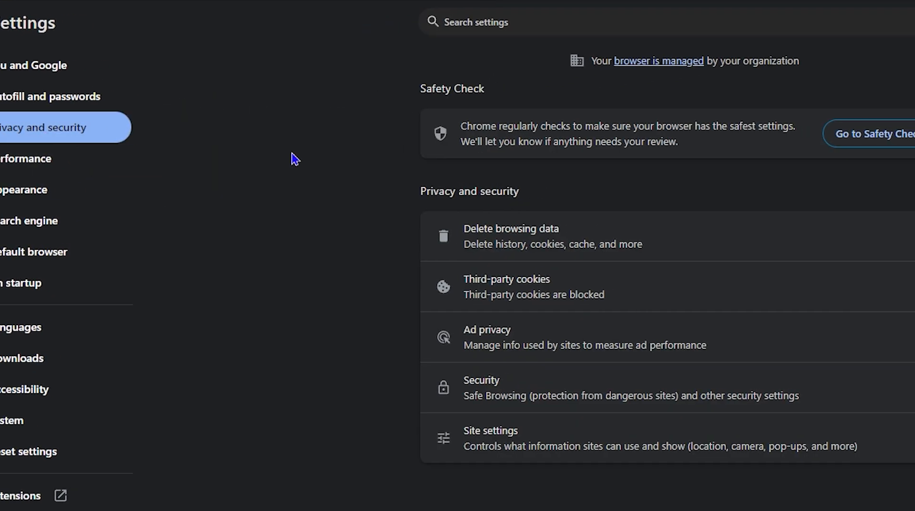
click(490, 438)
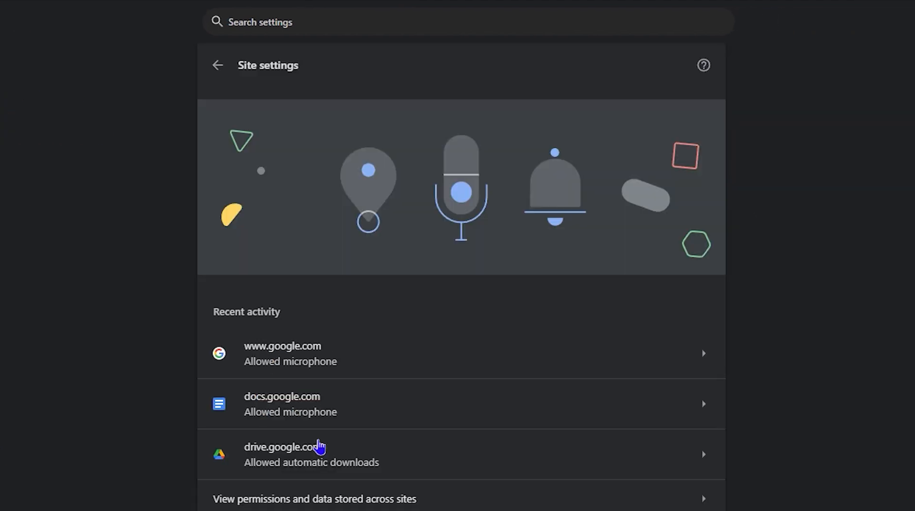
scroll(down, 3)
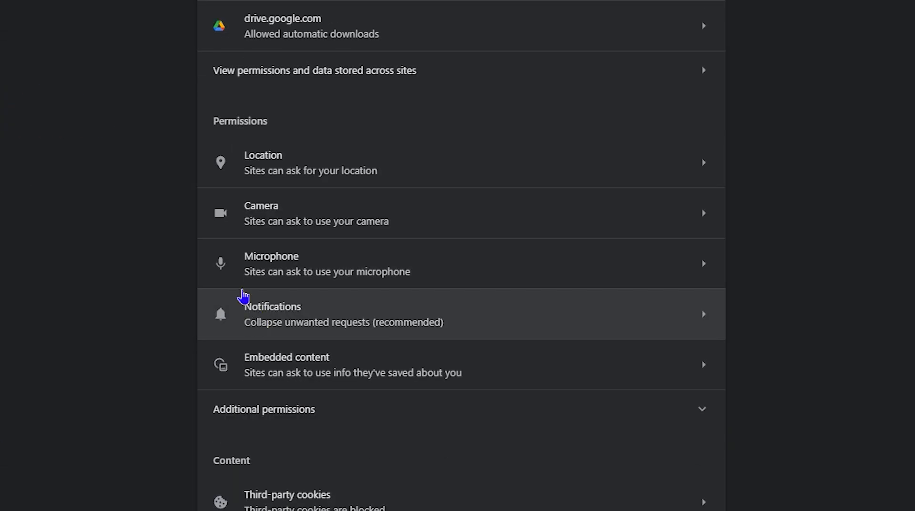
mouse_move(360, 218)
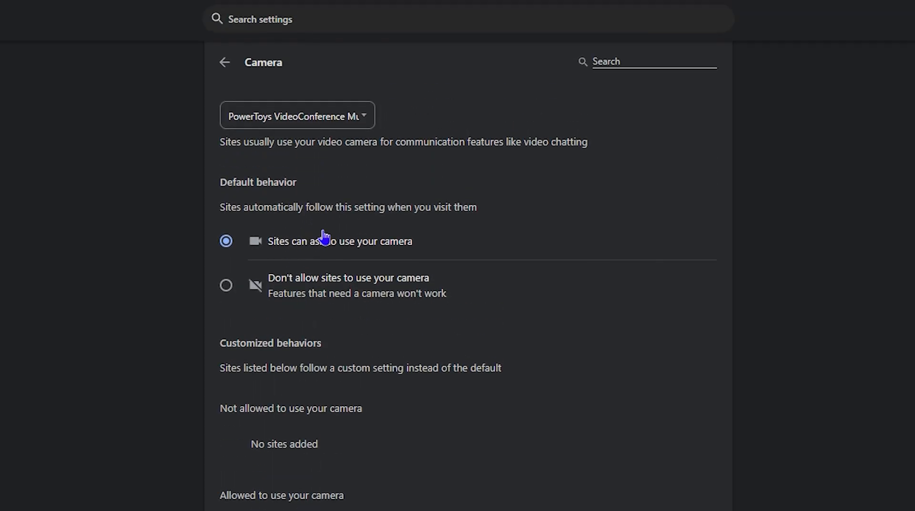
mouse_move(259, 263)
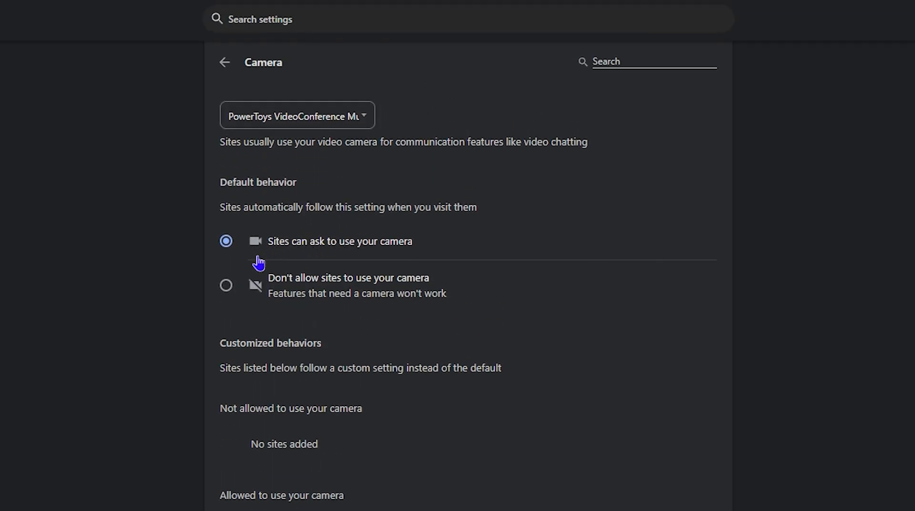
mouse_move(282, 249)
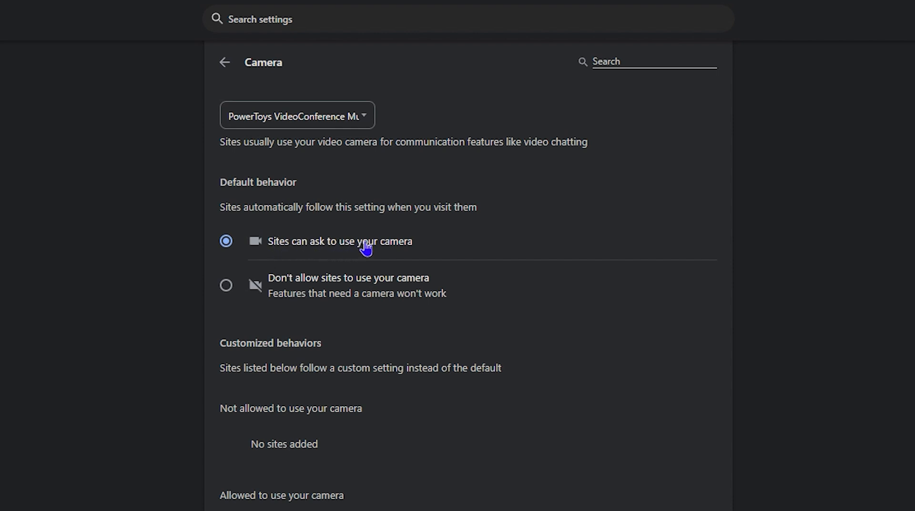
mouse_move(337, 139)
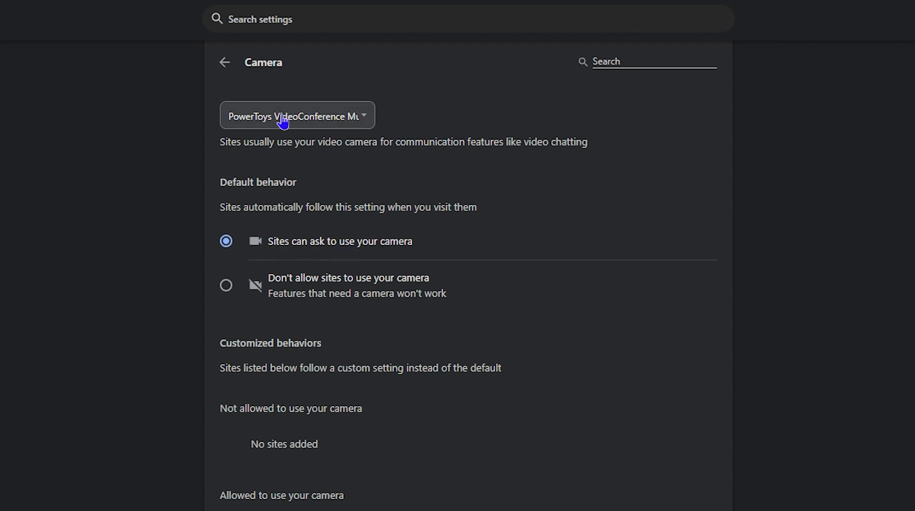
Choose PowerToys VideoConference Mute as the camera and set "Don't allow sites to use your camera"
click(297, 115)
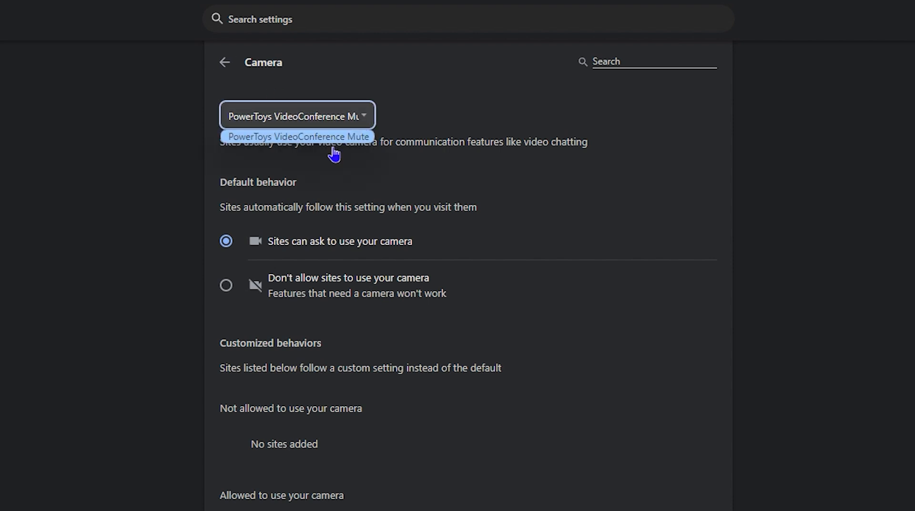
mouse_move(294, 116)
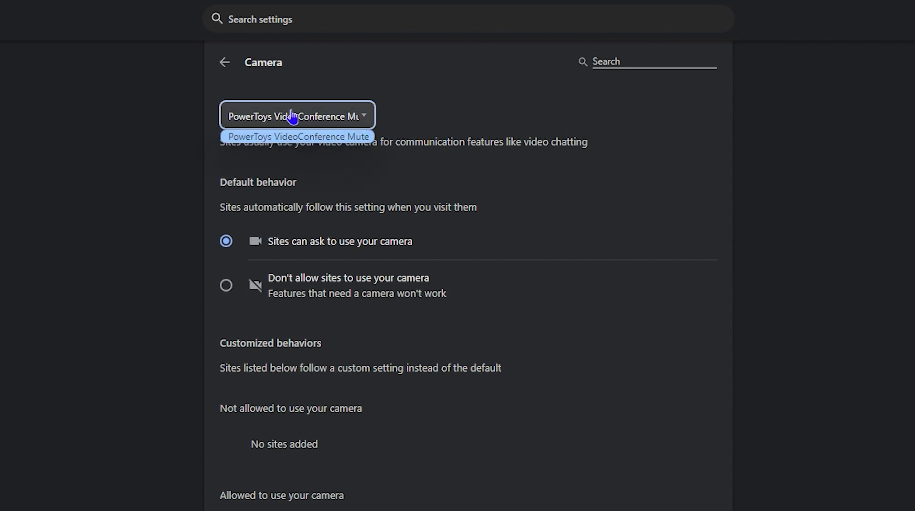
click(298, 136)
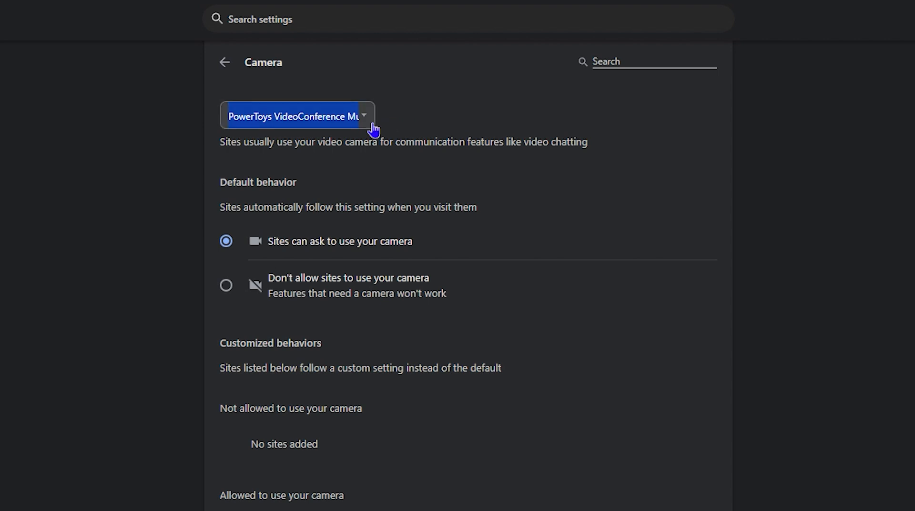
mouse_move(364, 123)
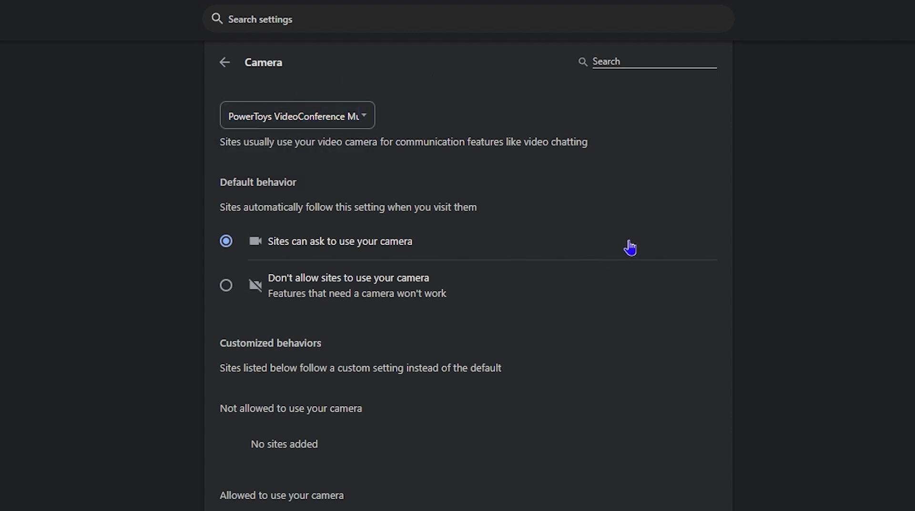
mouse_move(227, 292)
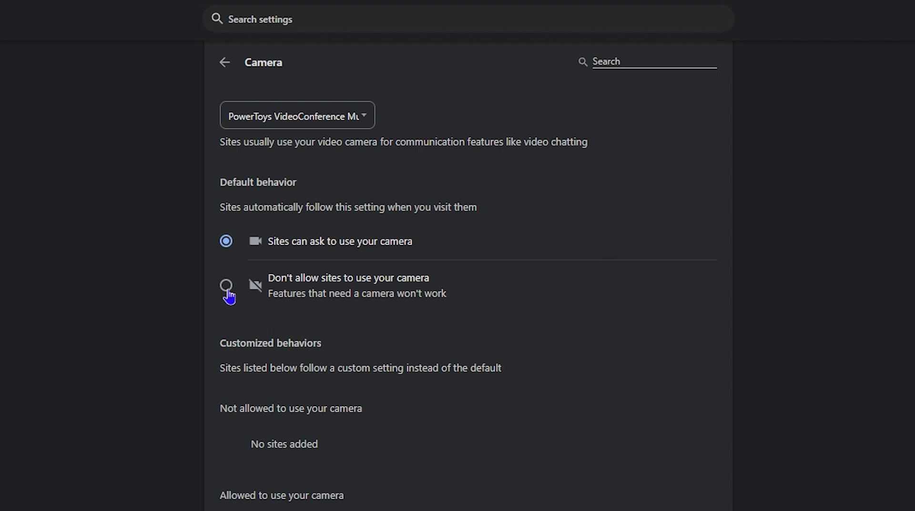
click(226, 286)
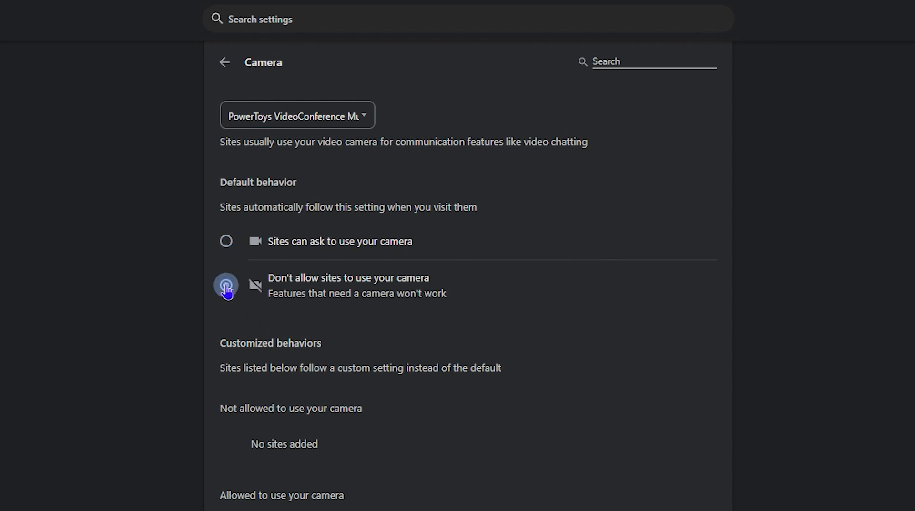